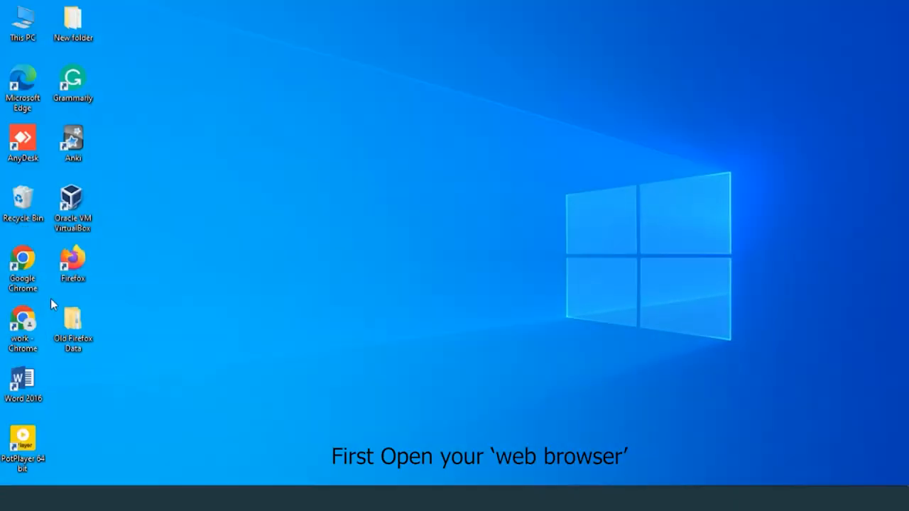
Step: Launch Chrome and load the router login page at 192.168.1.1
double_click(23, 267)
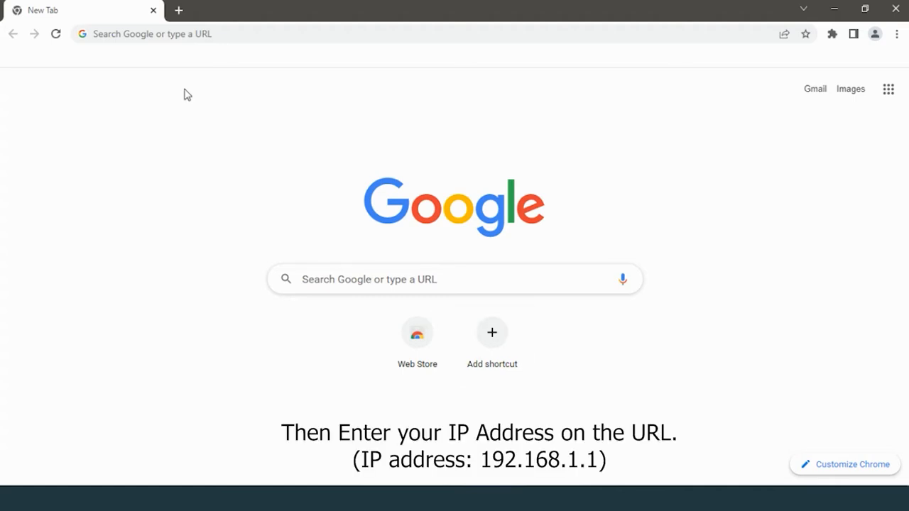
click(151, 34)
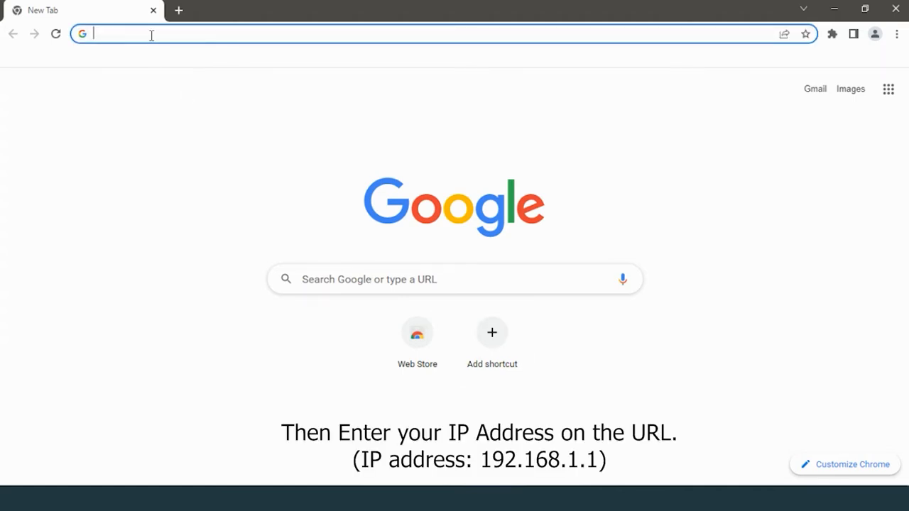
text(192)
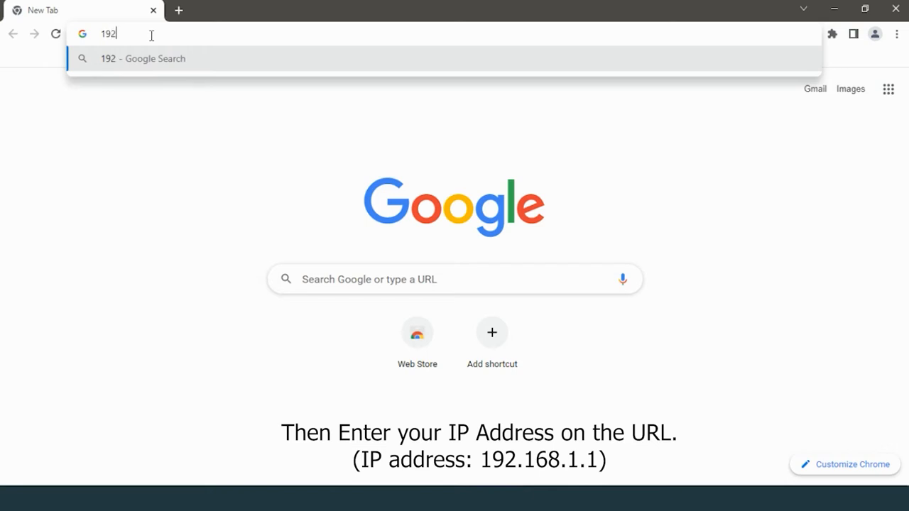
text(.168)
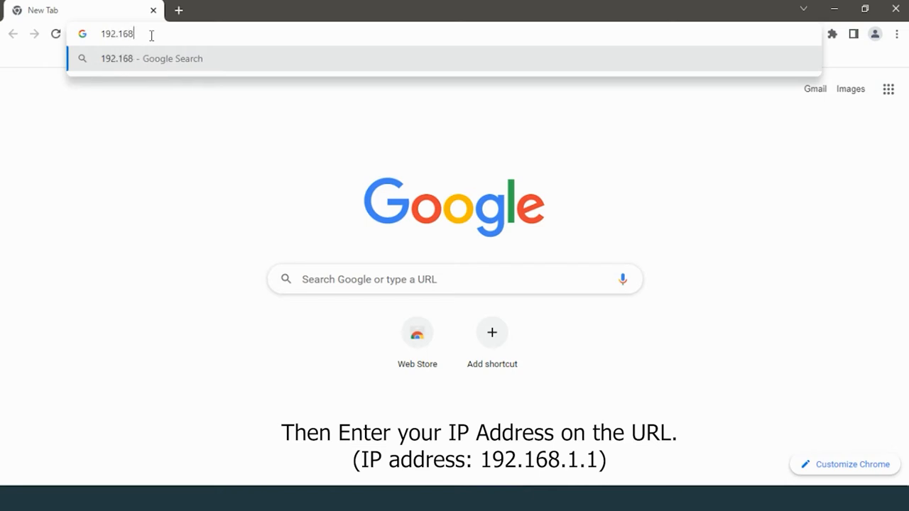
key(Return)
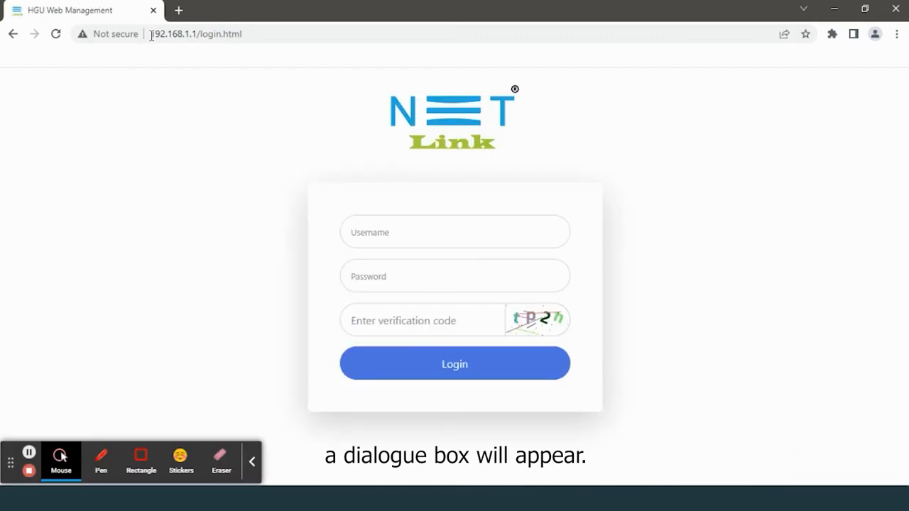
Step: Log in as admin with the password and verification code, reaching Device Basic Info
click(251, 462)
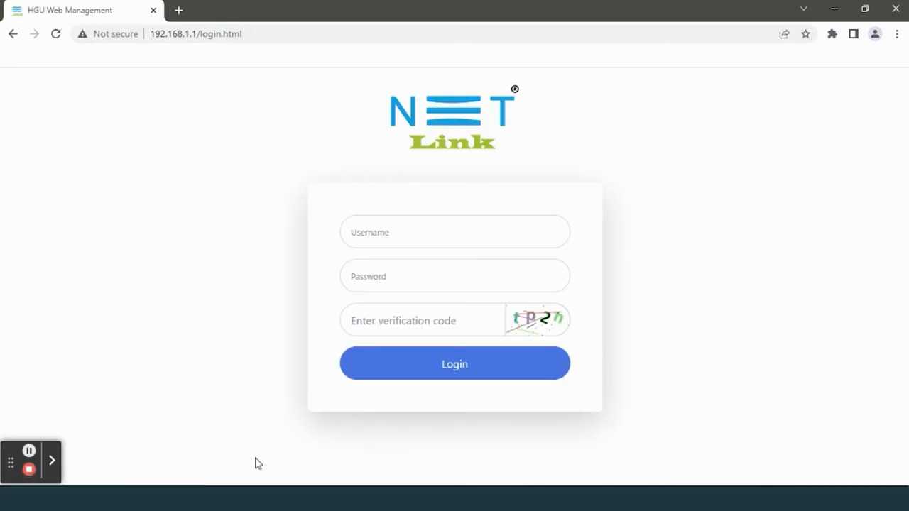
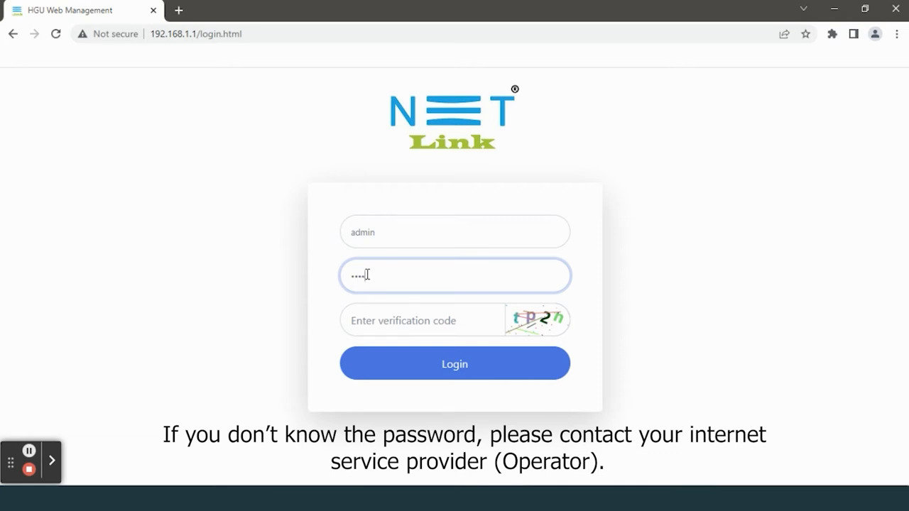
click(389, 321)
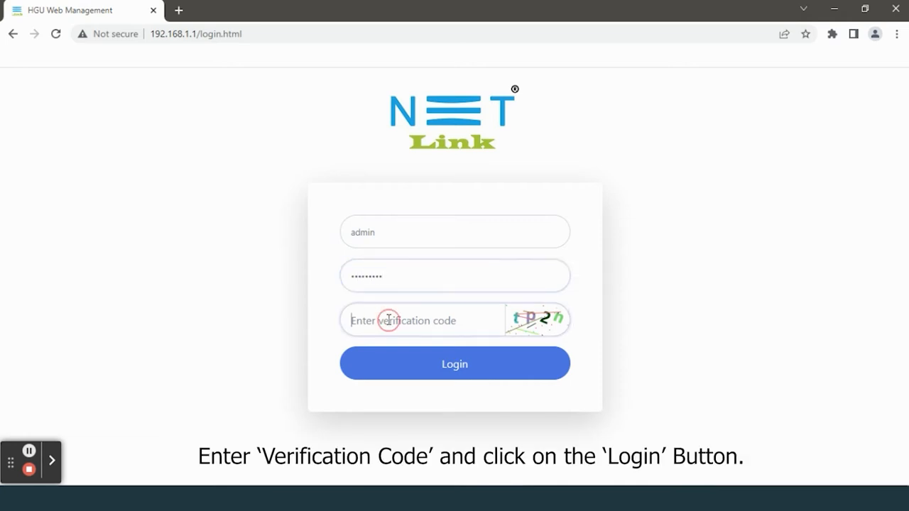
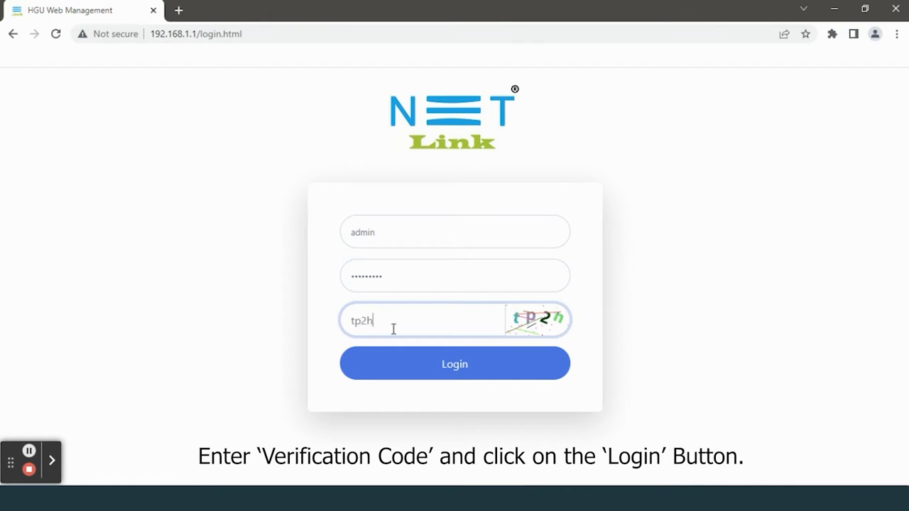
click(454, 363)
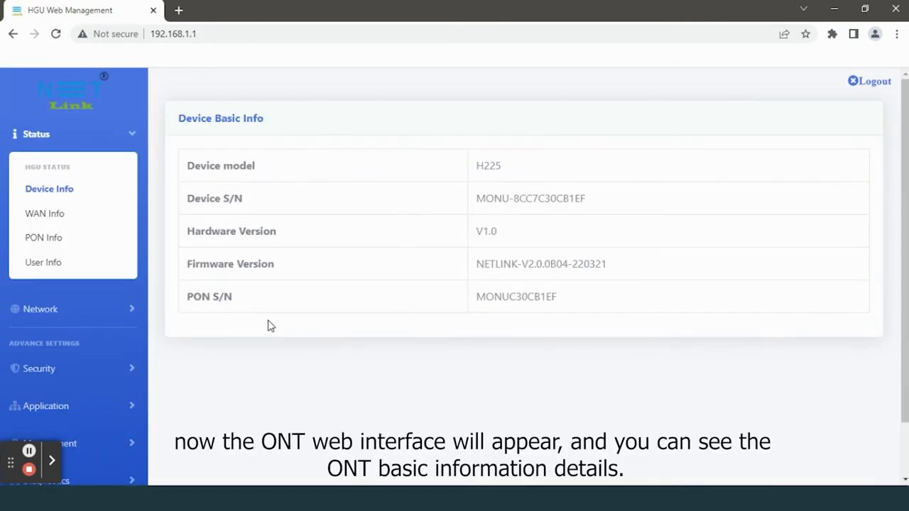
mouse_move(226, 321)
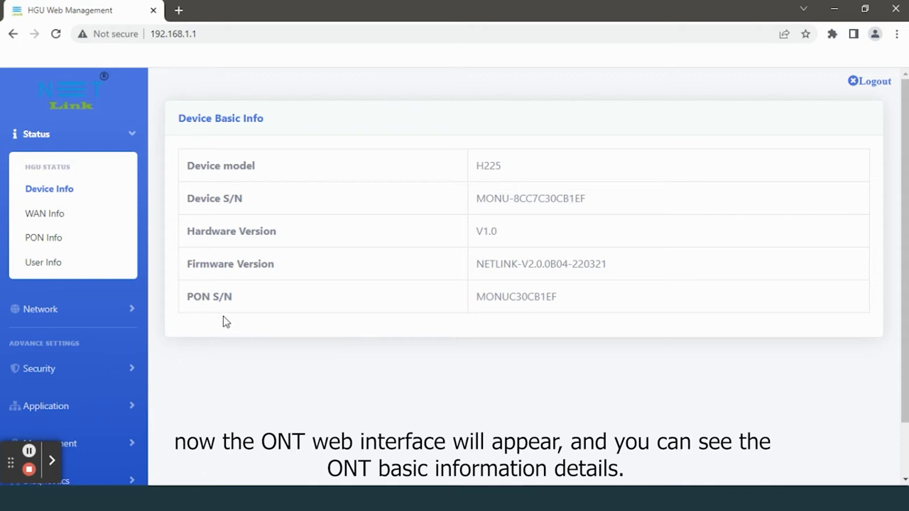
mouse_move(208, 193)
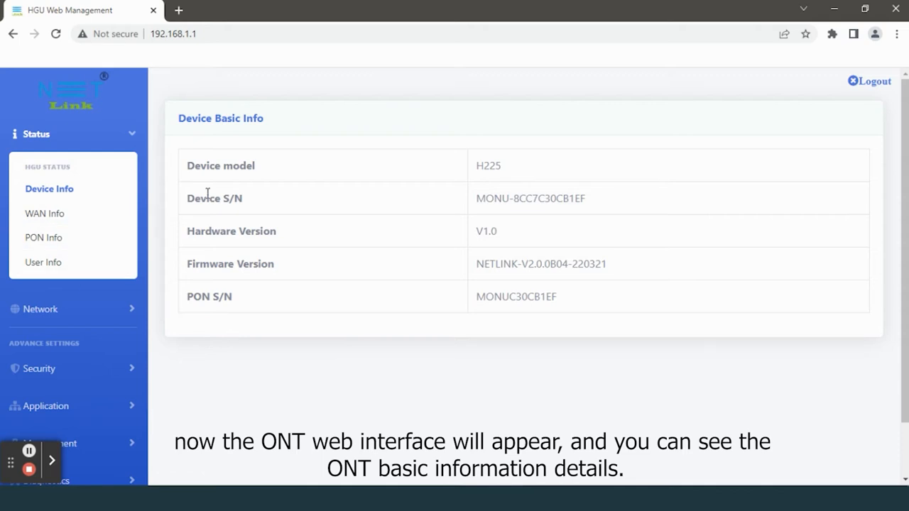
mouse_move(360, 206)
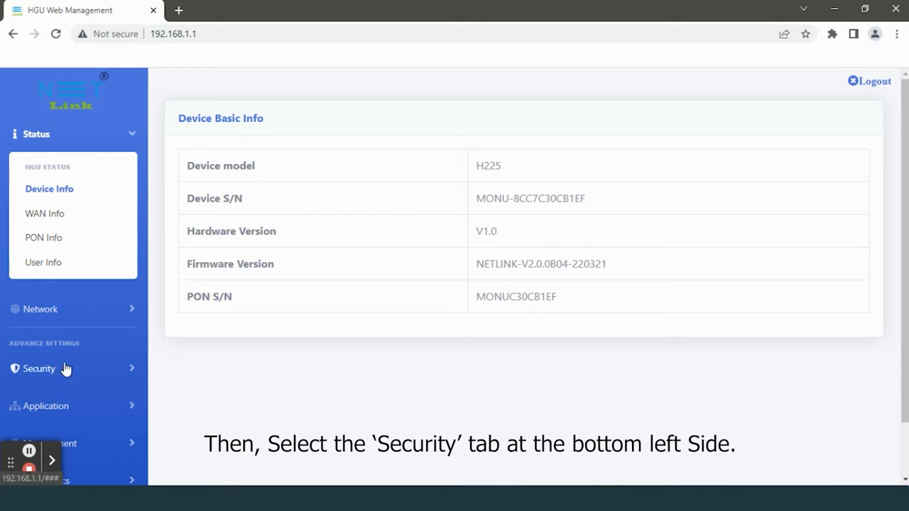
Step: Navigate to the MAC Filtering page under the Security section
click(40, 368)
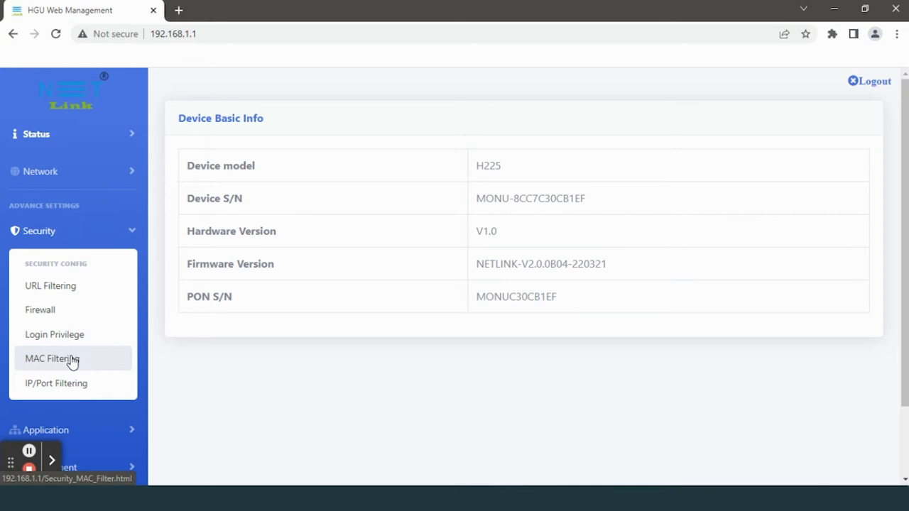
click(51, 358)
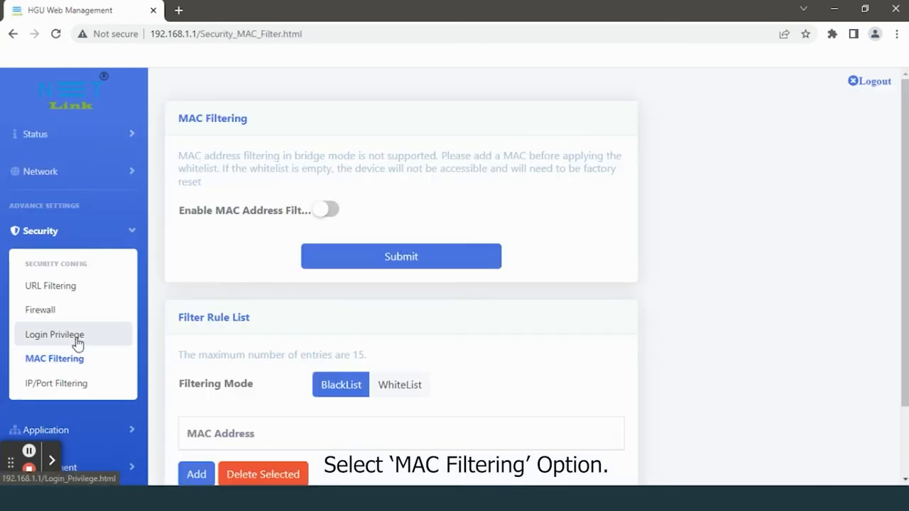
mouse_move(325, 210)
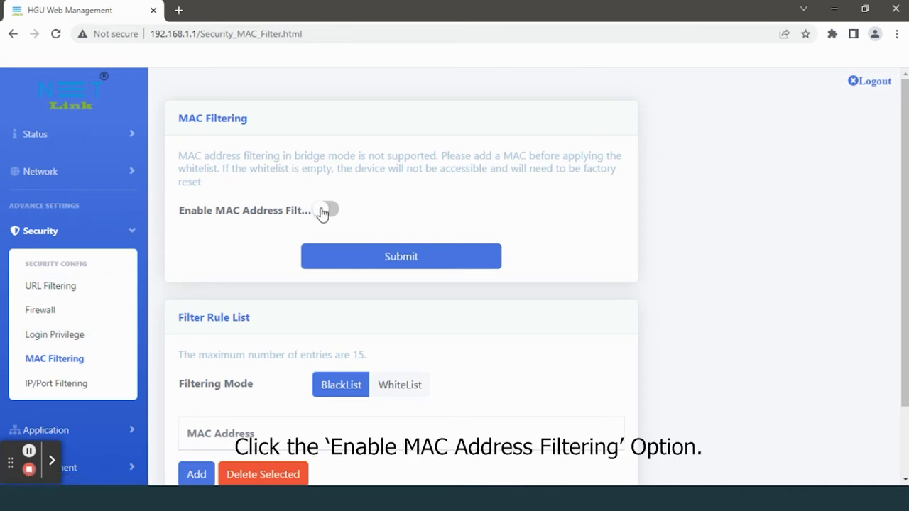
Step: Enable MAC address filtering, choose WhiteList as the filtering mode and submit
click(327, 210)
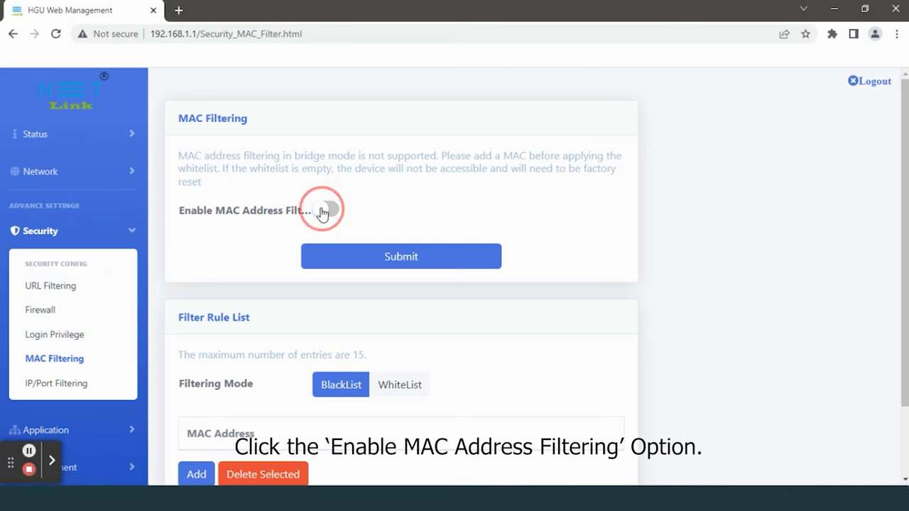
click(324, 211)
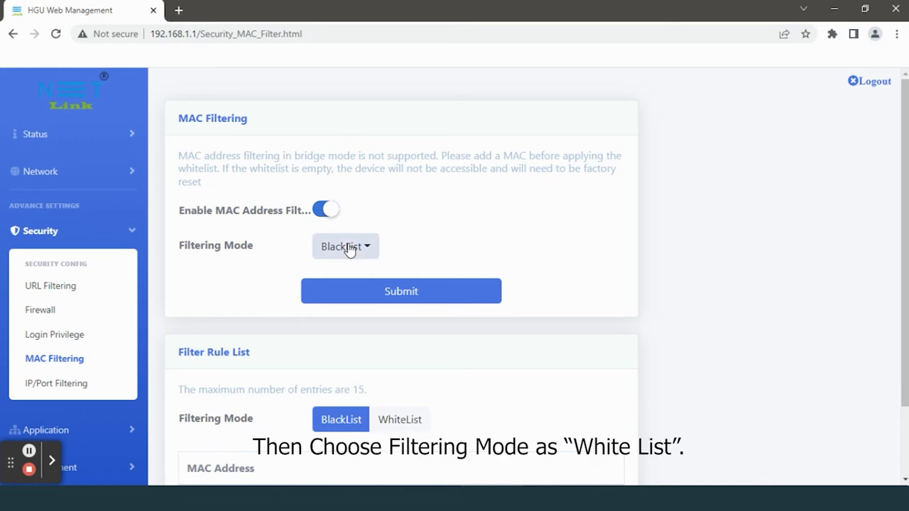
click(345, 248)
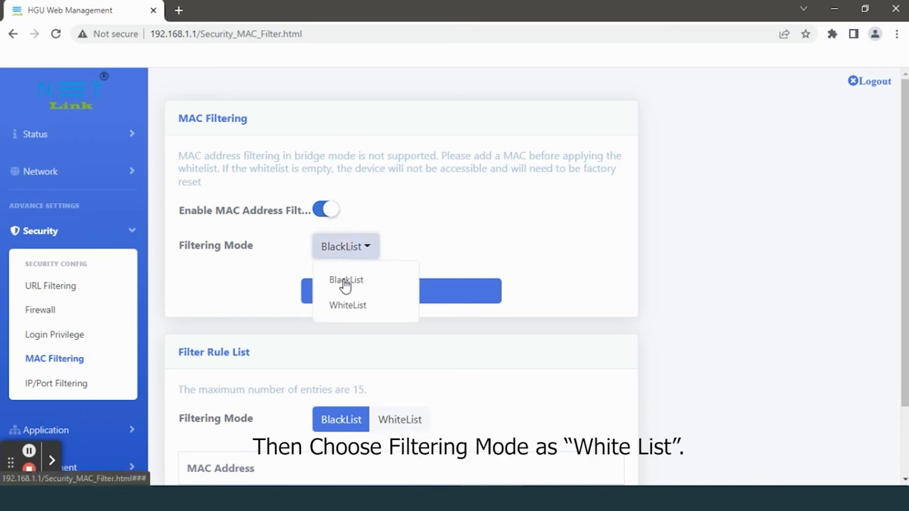
click(346, 305)
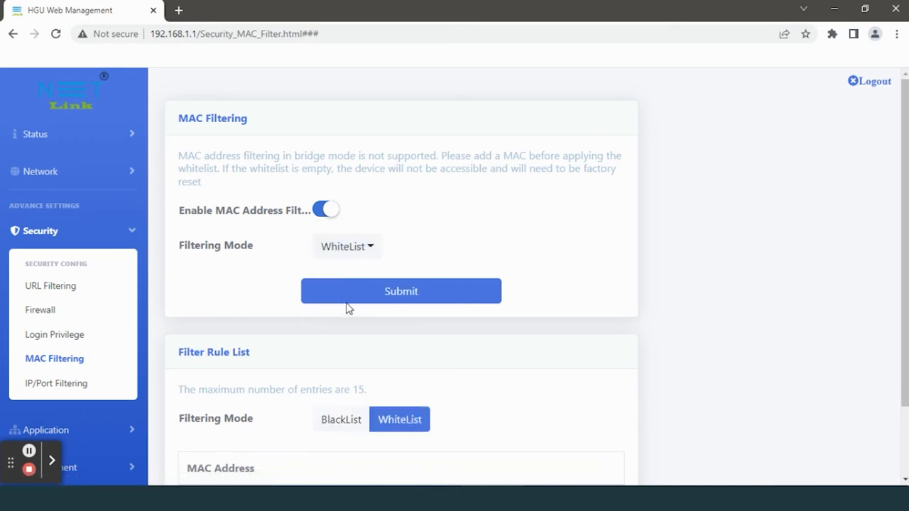
click(400, 291)
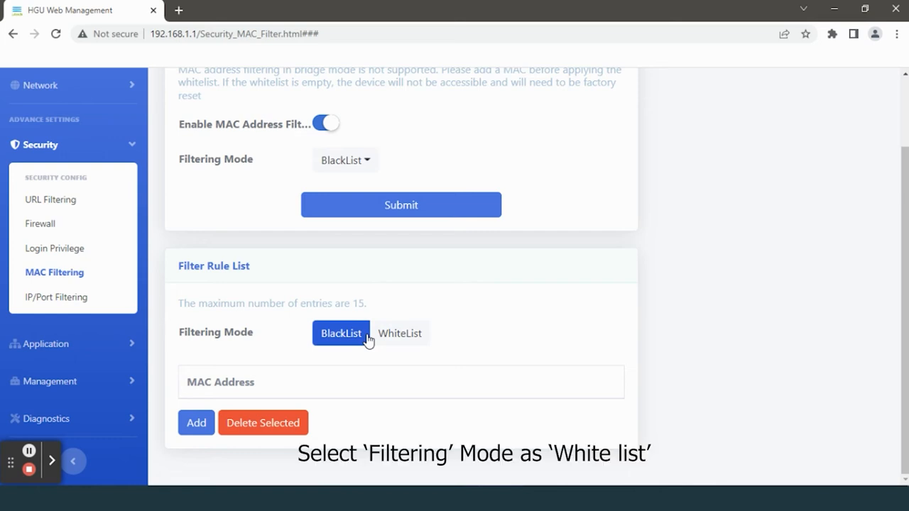
Step: Switch the Filter Rule List to WhiteList mode
click(399, 332)
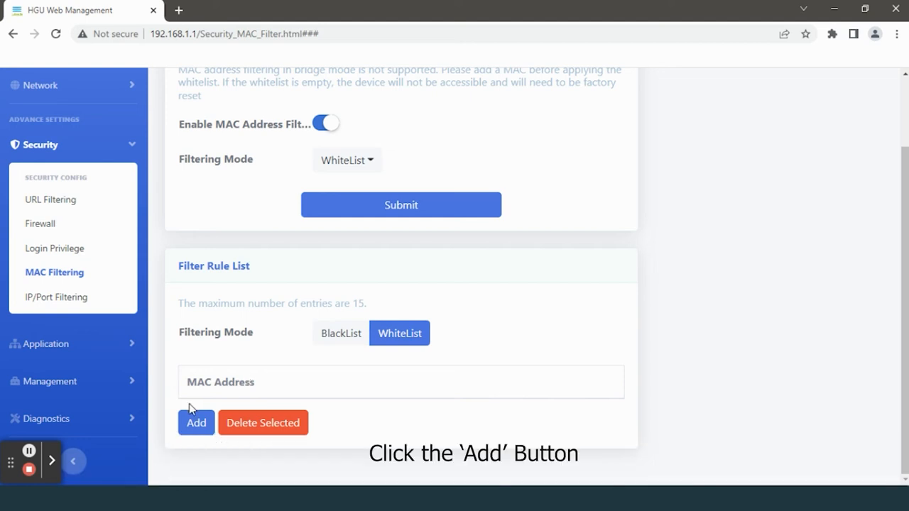
Step: Add MAC address 14-85-7F-84-B1-29 to the WhiteList filter rule list
click(196, 424)
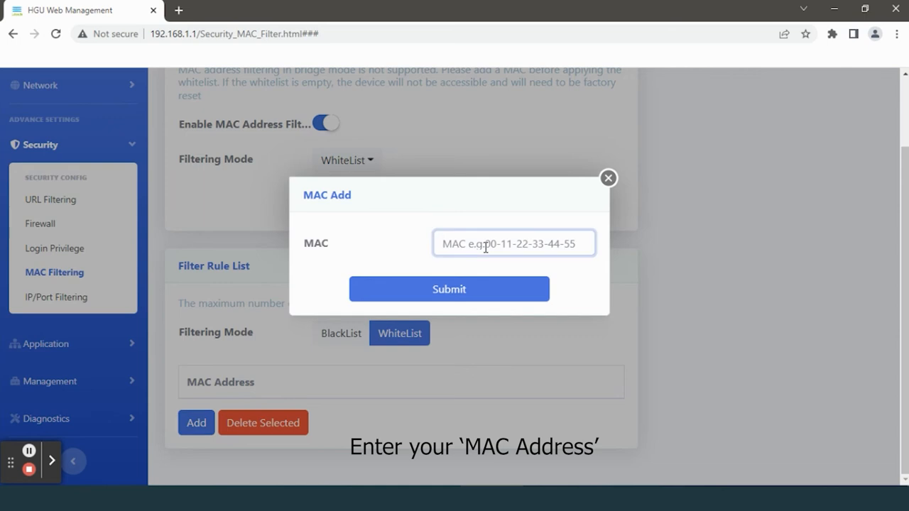
text(14-85-7F-84-B1-29)
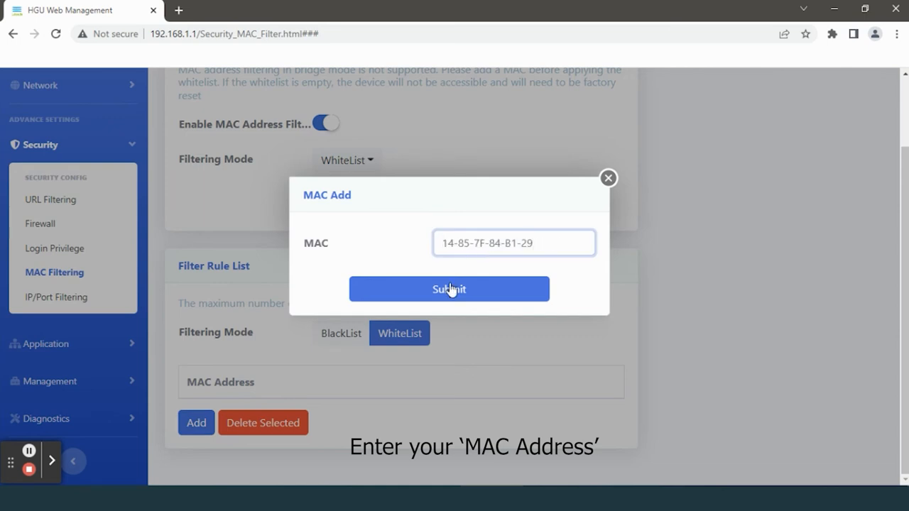
click(449, 290)
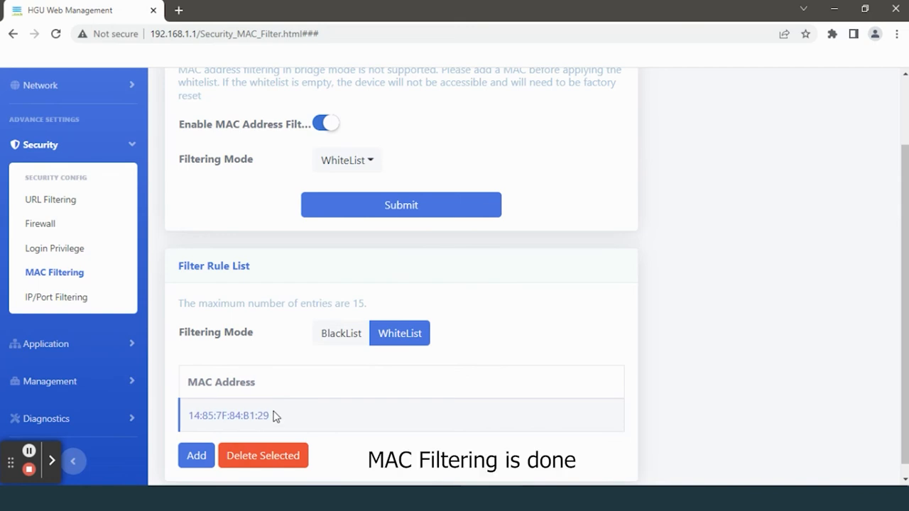
scroll(up, 3)
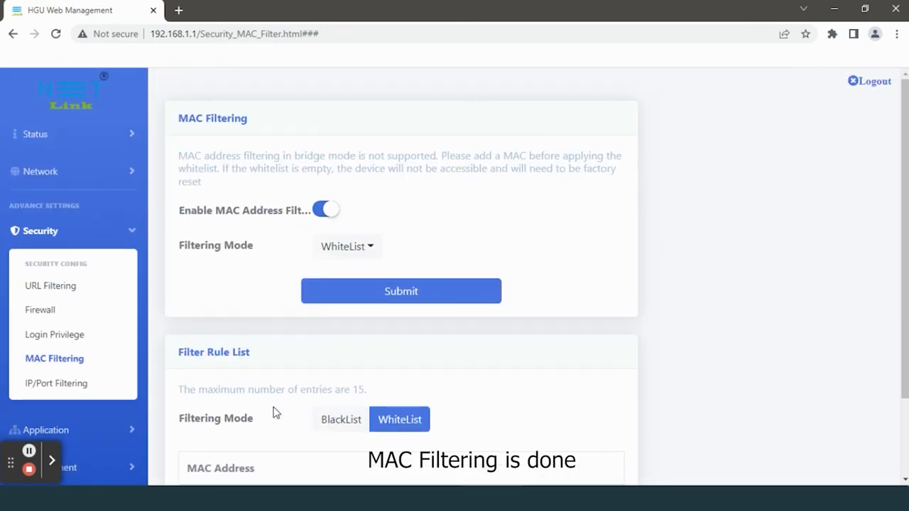